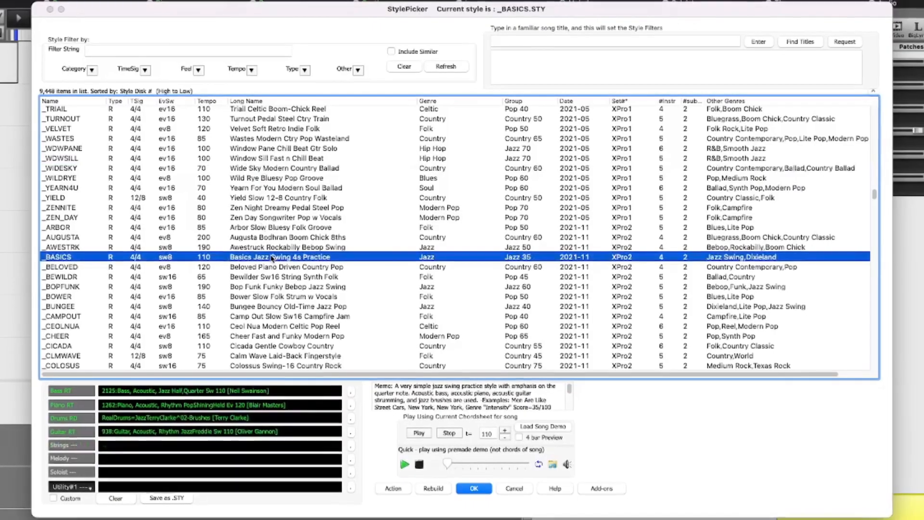
- Choose the _BASICS style, Basics Jazz Swing 4s Practice, in the StylePicker
{"action": "left_click", "coordinate": [473, 488]}
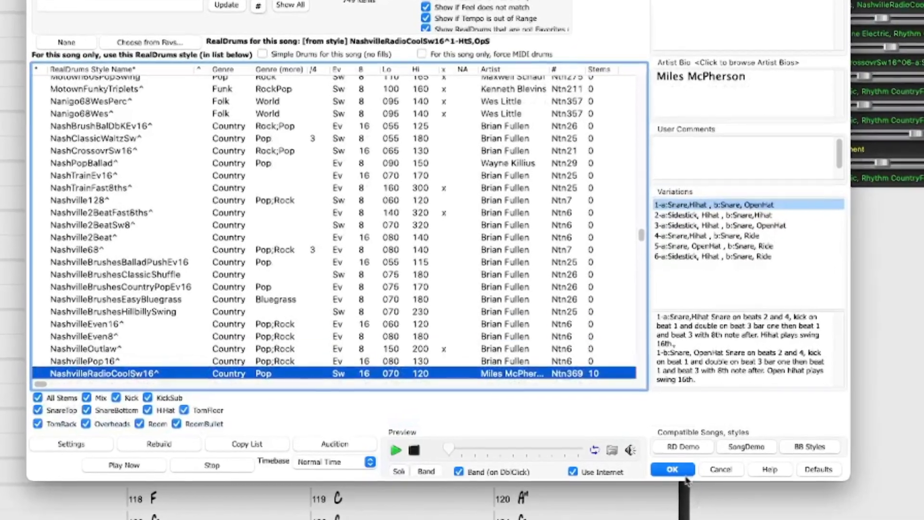
- Confirm the chosen Nashville RealDrums style in the RealDrums Picker
{"action": "left_click", "coordinate": [672, 469]}
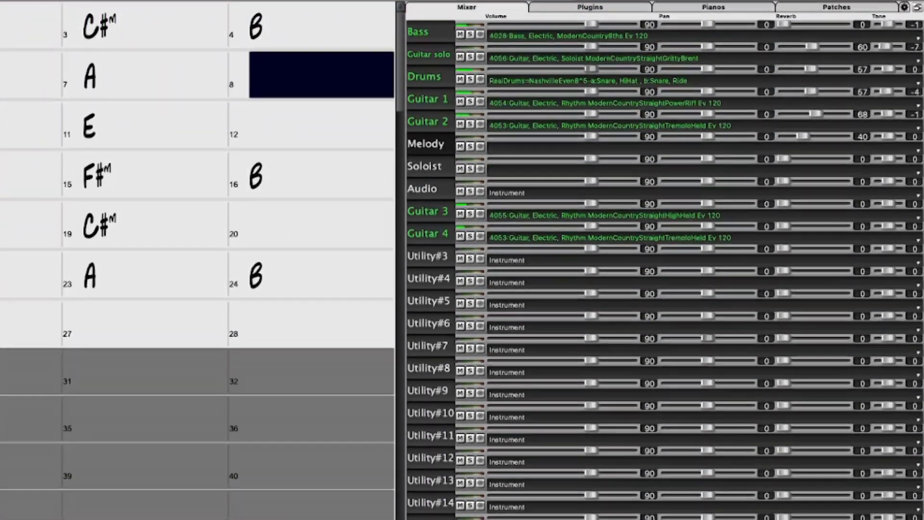
- Open the song It Was You and show its lyrics in Big Lyrics
{"action": "scroll", "scroll_direction": "down", "scroll_amount": 3}
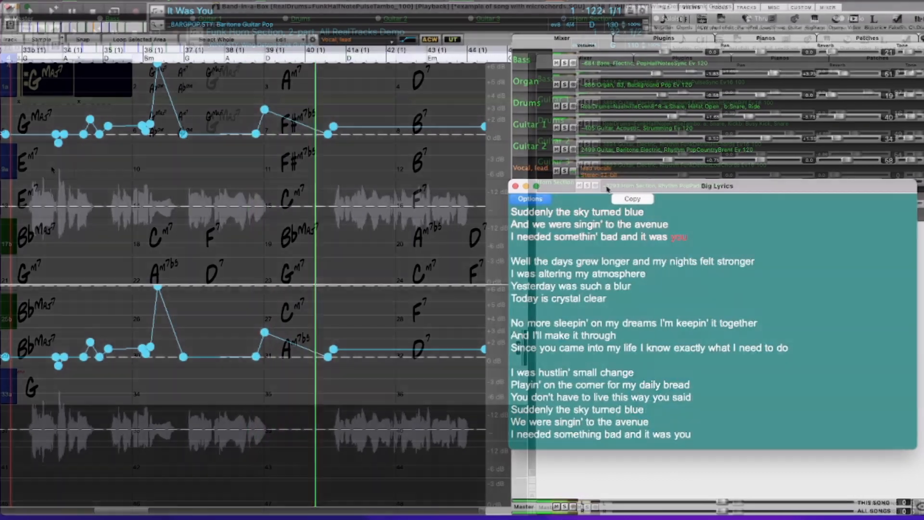
{"action": "left_click", "coordinate": [516, 186]}
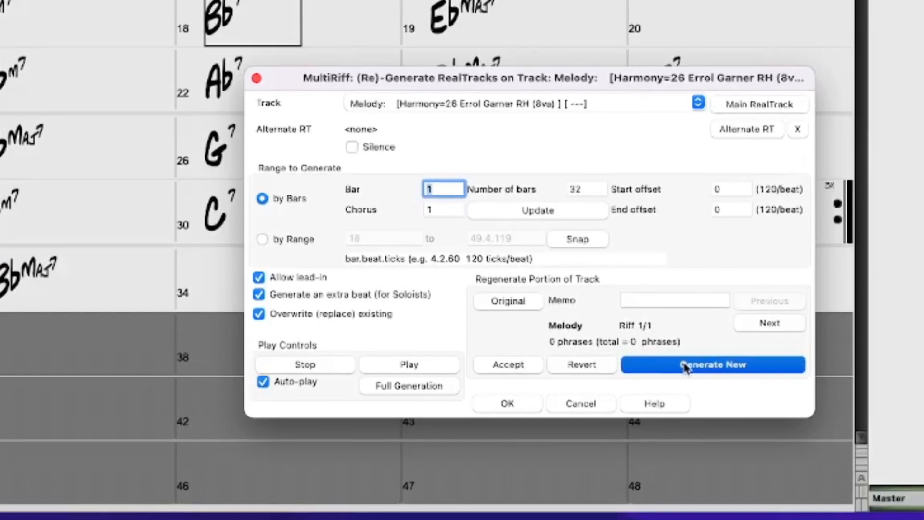
- Generate a new Melody riff over bars 1 to 32 in MultiRiff
{"action": "left_click", "coordinate": [713, 365]}
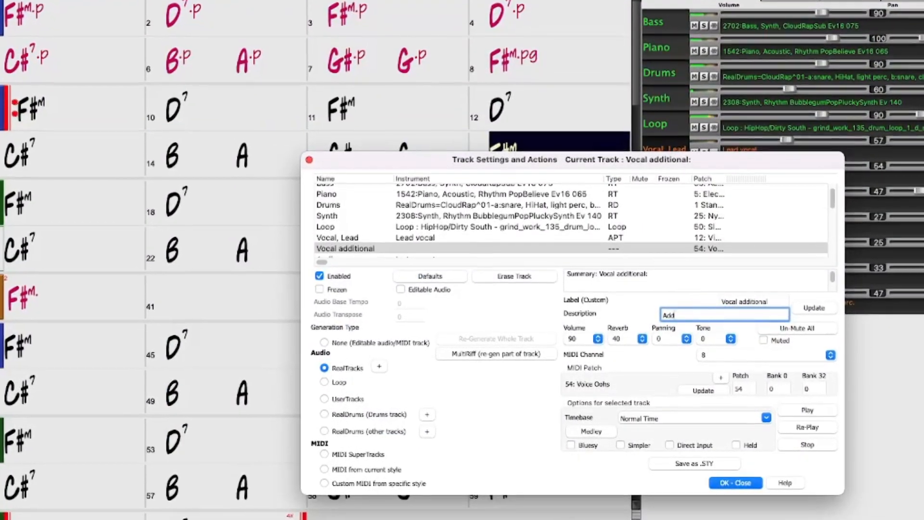
- Set the Vocal additional track description to 'Additional vocals in the breakdown' and update
{"action": "type", "text": "Additional vocals"}
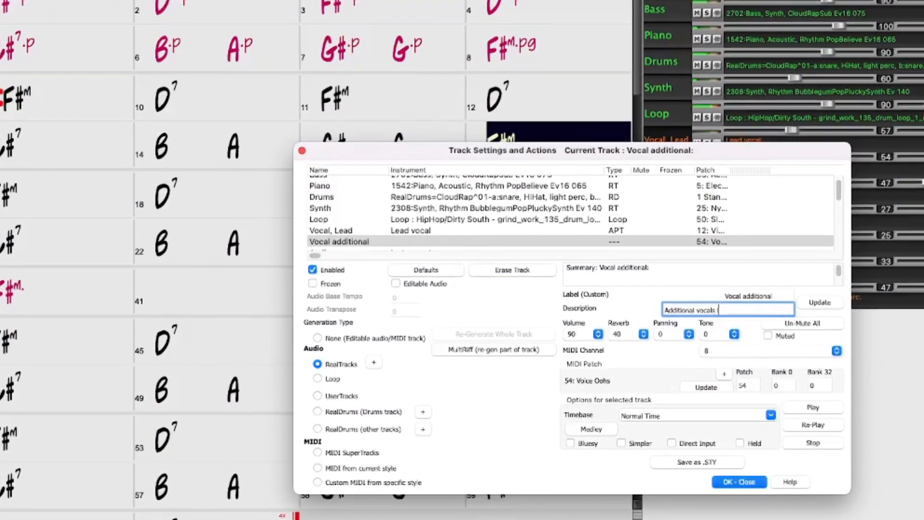
{"action": "type", "text": "in the breakdown"}
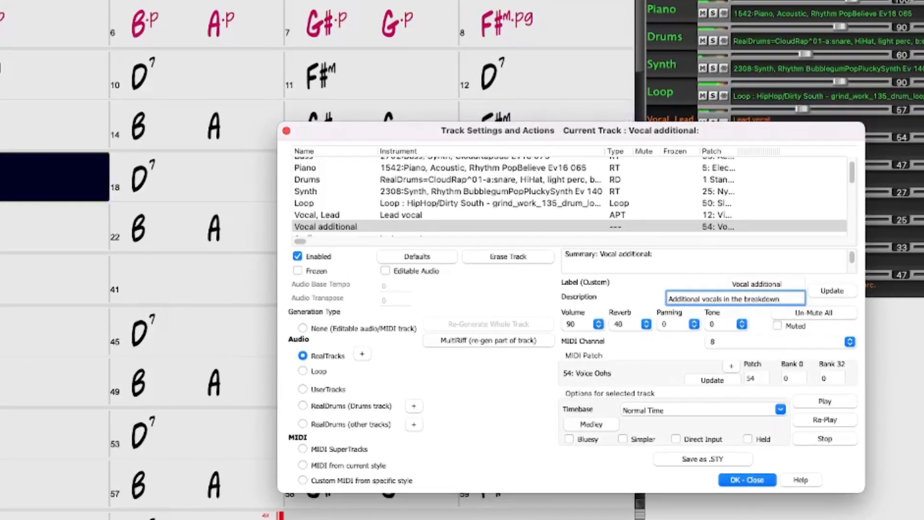
{"action": "left_click", "coordinate": [832, 289]}
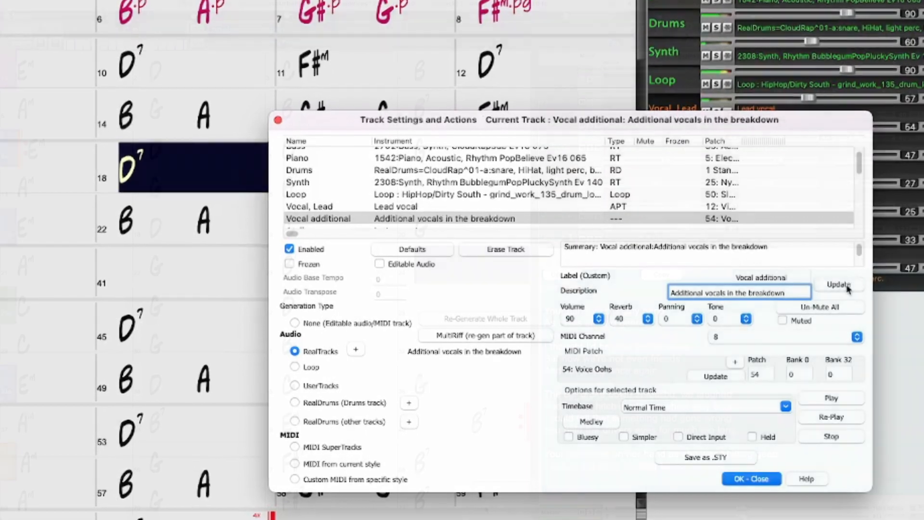
{"action": "left_click", "coordinate": [751, 479]}
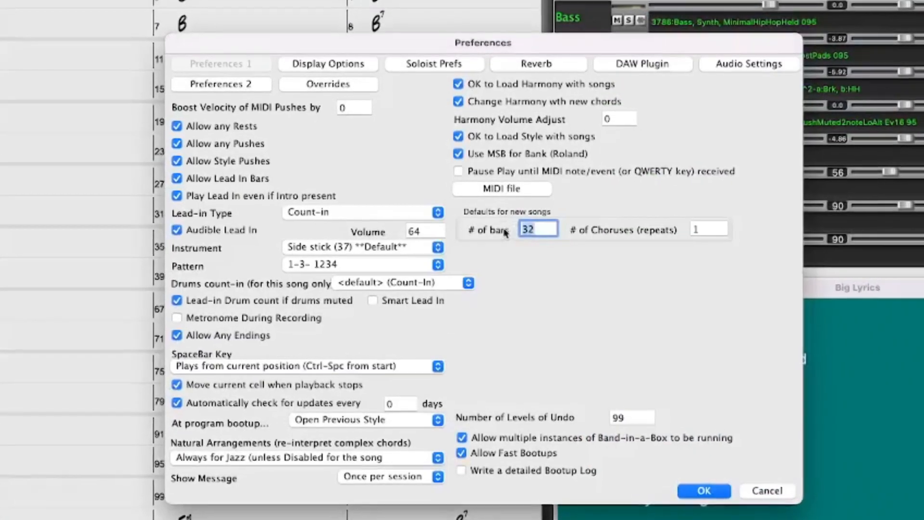
- Select the # of bars field under Defaults for new songs in Preferences
{"action": "left_click", "coordinate": [703, 490]}
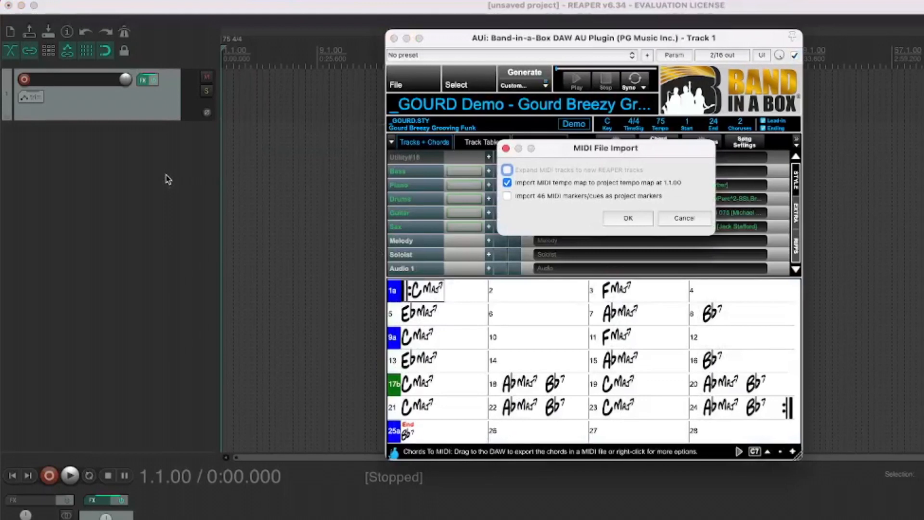
- Bring up REAPER's MIDI File Import options for the plugin's chords
{"action": "left_click", "coordinate": [627, 218]}
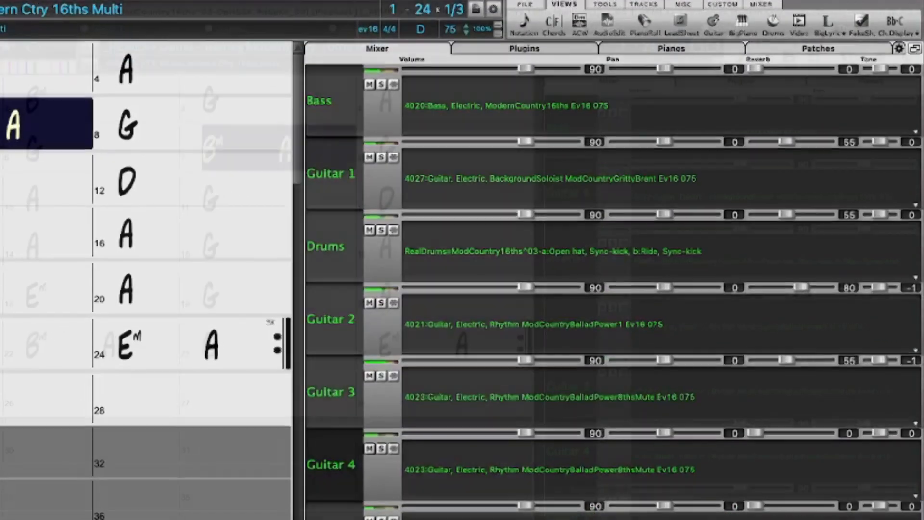
{"action": "scroll", "scroll_direction": "down", "scroll_amount": 3}
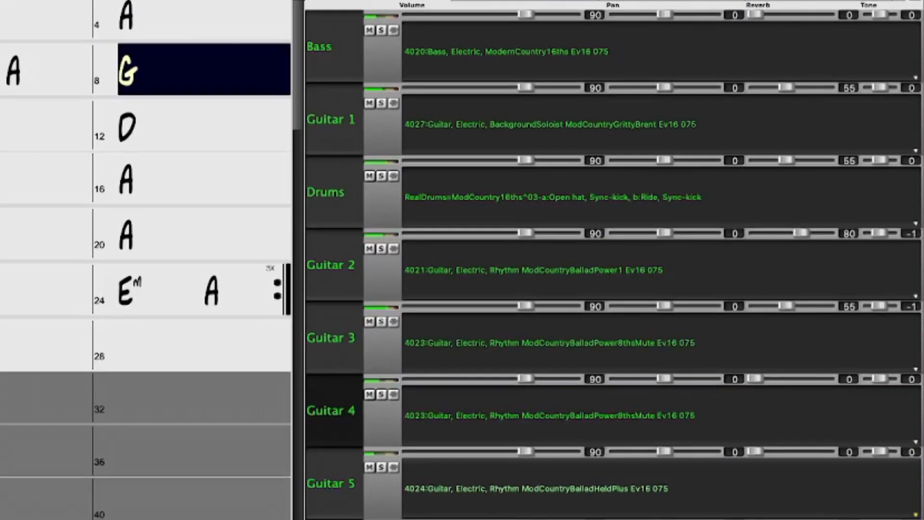
{"action": "scroll", "scroll_direction": "down", "scroll_amount": 3}
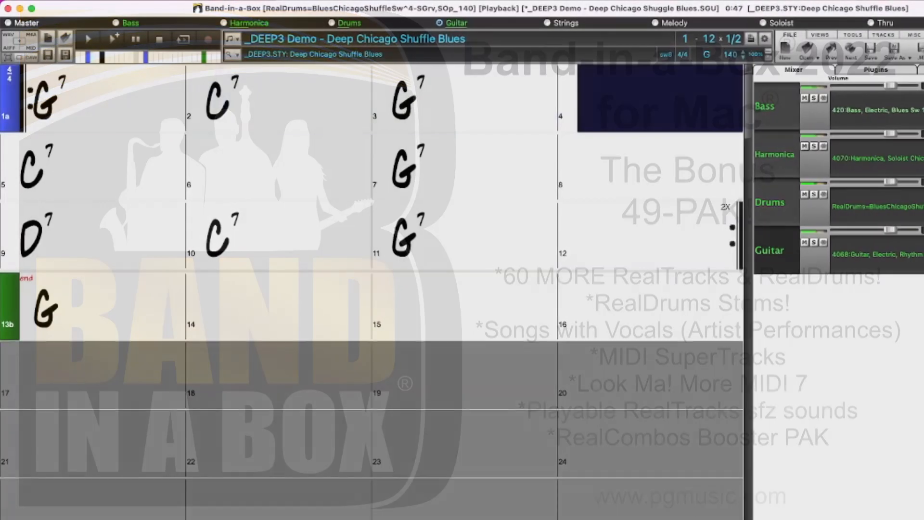
- Load the _DEEP3 Deep Chicago Shuffle Blues demo and start playback
{"action": "left_click", "coordinate": [103, 170]}
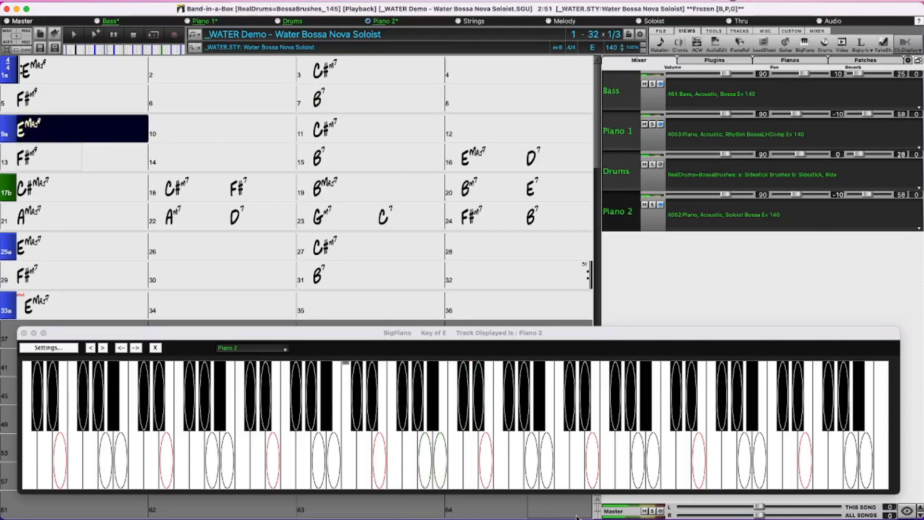
- Load the _WATER demo, show BigPiano on Piano 2, and play it
{"action": "left_click", "coordinate": [231, 129]}
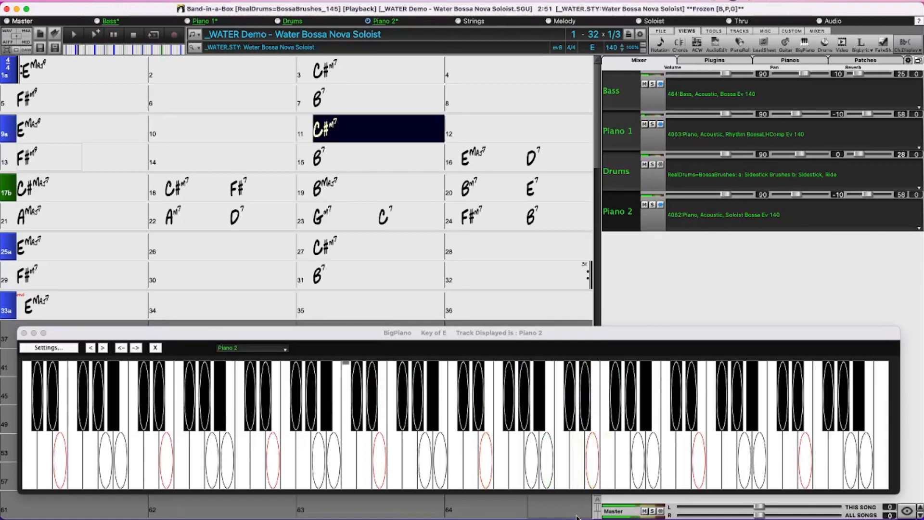
{"action": "left_click", "coordinate": [525, 128]}
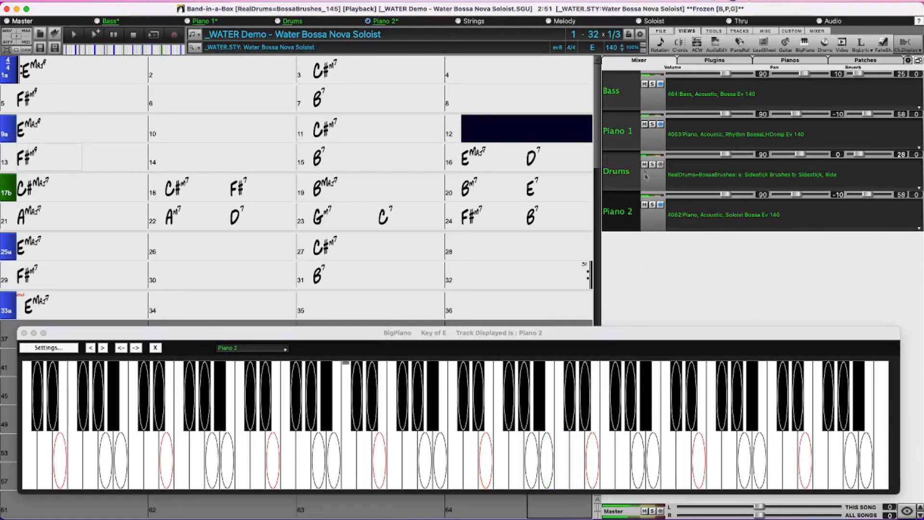
{"action": "left_click", "coordinate": [617, 131]}
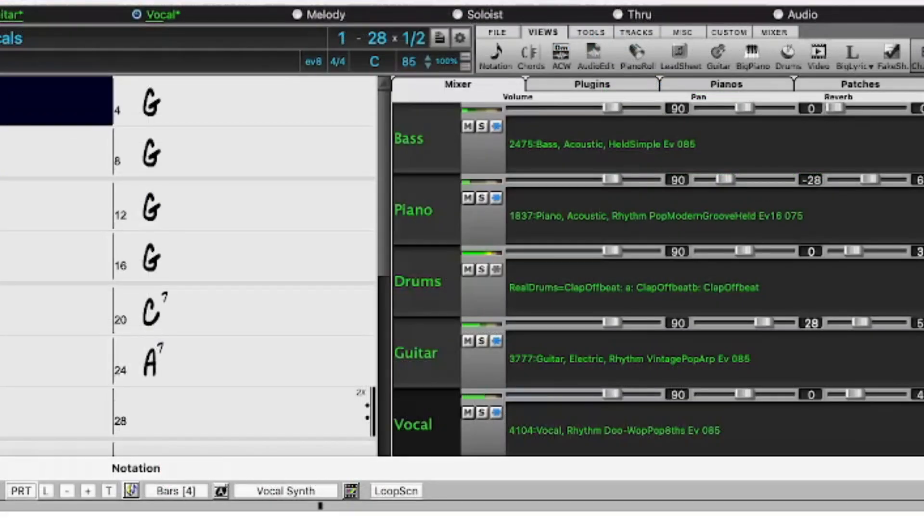
- Load the _BOMB demo and pick the baritone sax track in MultiRiff
{"action": "left_click", "coordinate": [494, 55]}
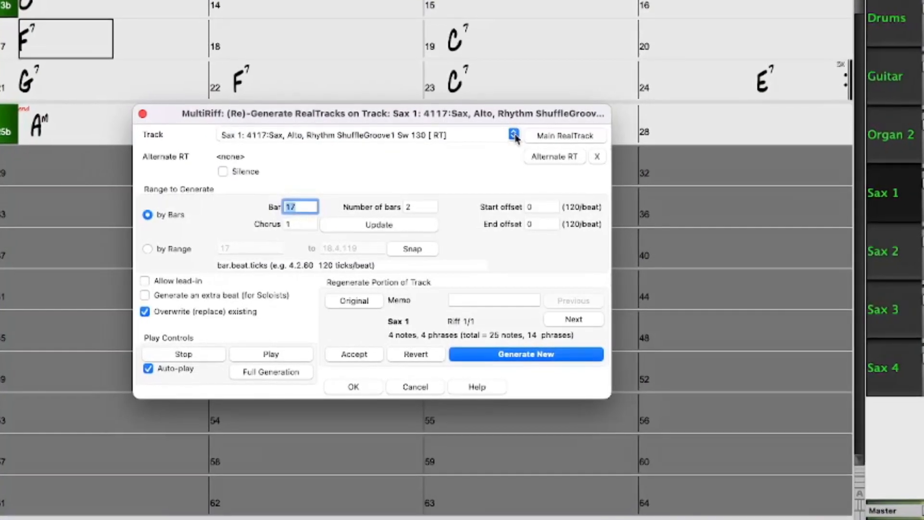
{"action": "left_click", "coordinate": [513, 134]}
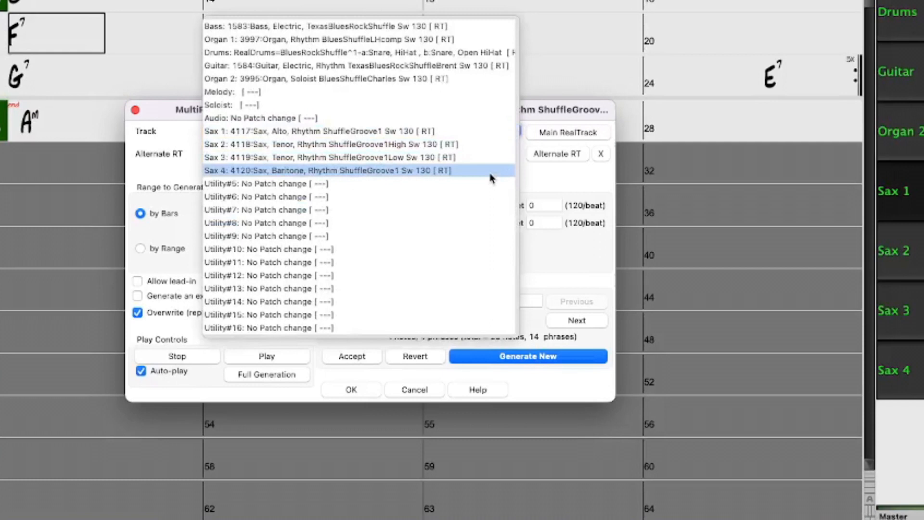
{"action": "left_click", "coordinate": [328, 171]}
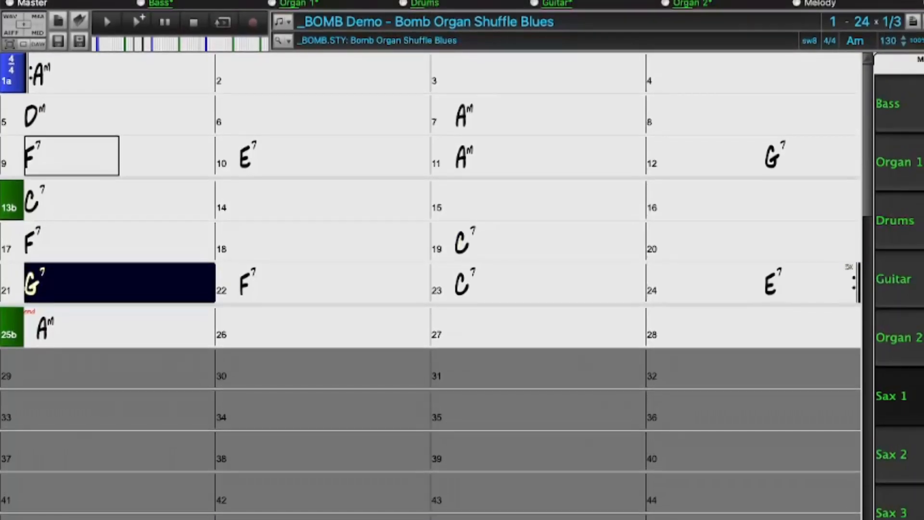
{"action": "left_click", "coordinate": [334, 294]}
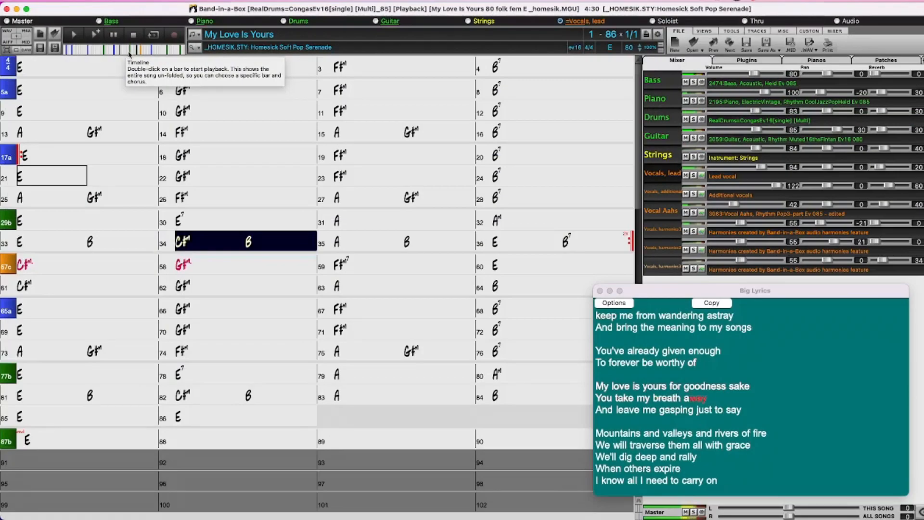
- Start playback of My Love Is Yours with Big Lyrics highlighting the sung words
{"action": "left_click", "coordinate": [404, 242]}
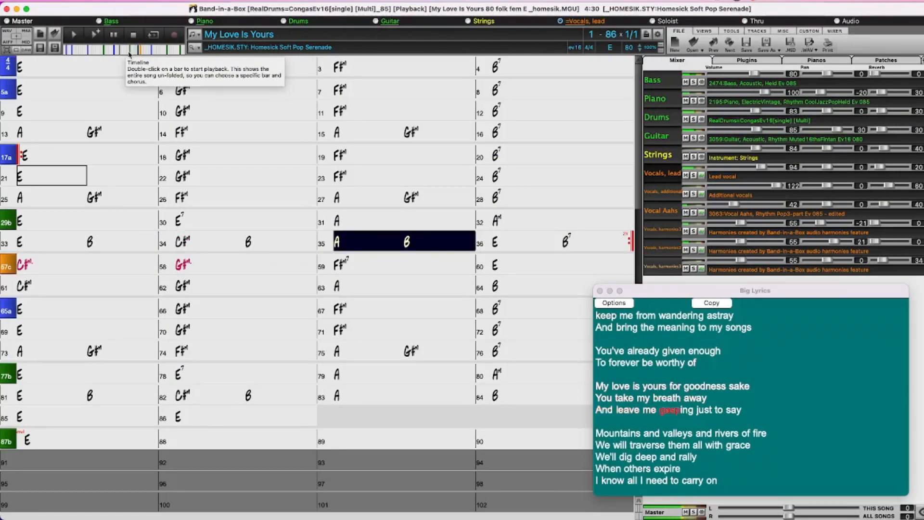